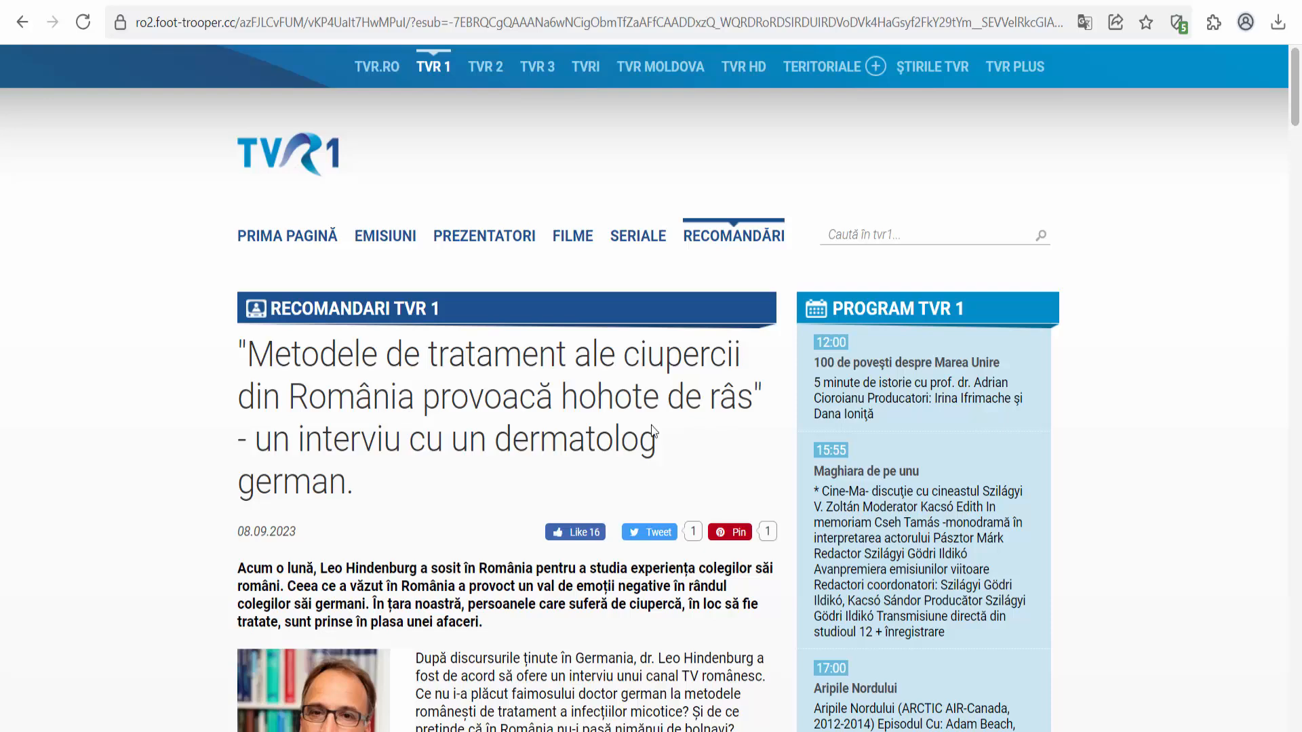
mouse_move(408, 510)
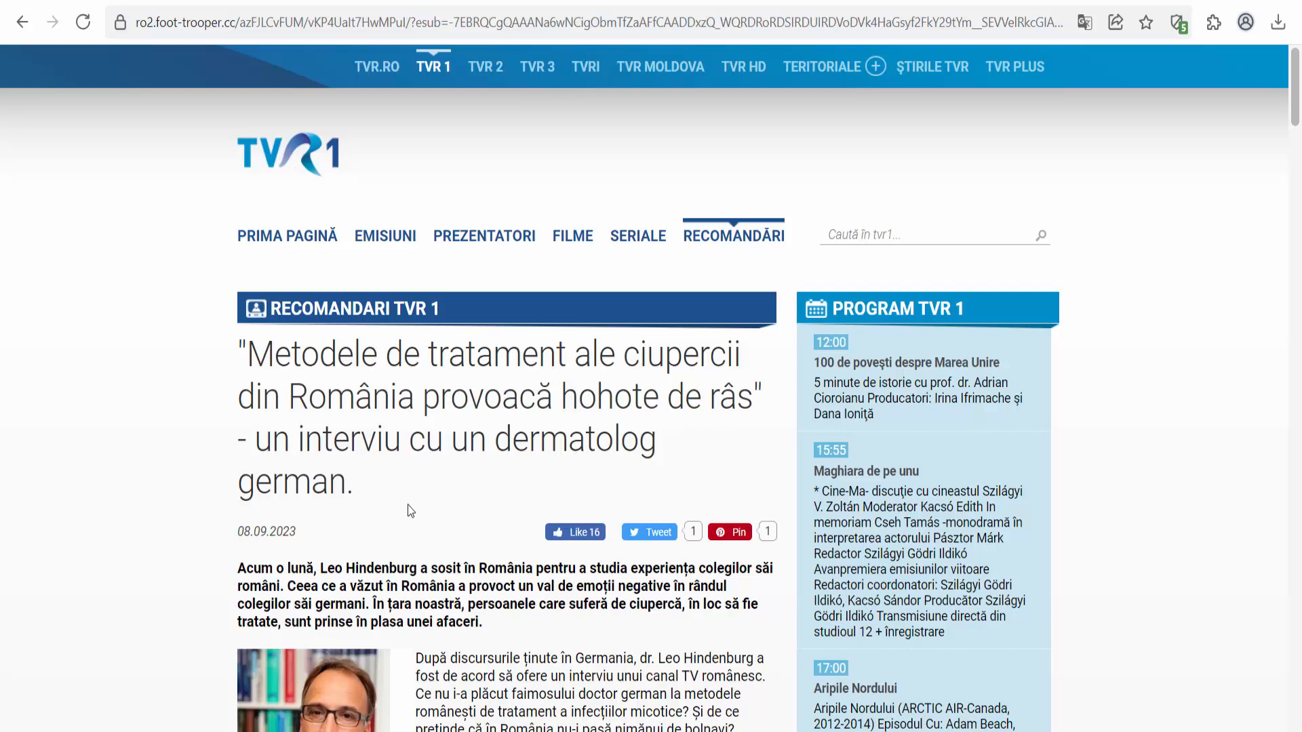
Scroll down the Foot Trooper article until the ROTEȘTE discount wheel appears
scroll(down, 3)
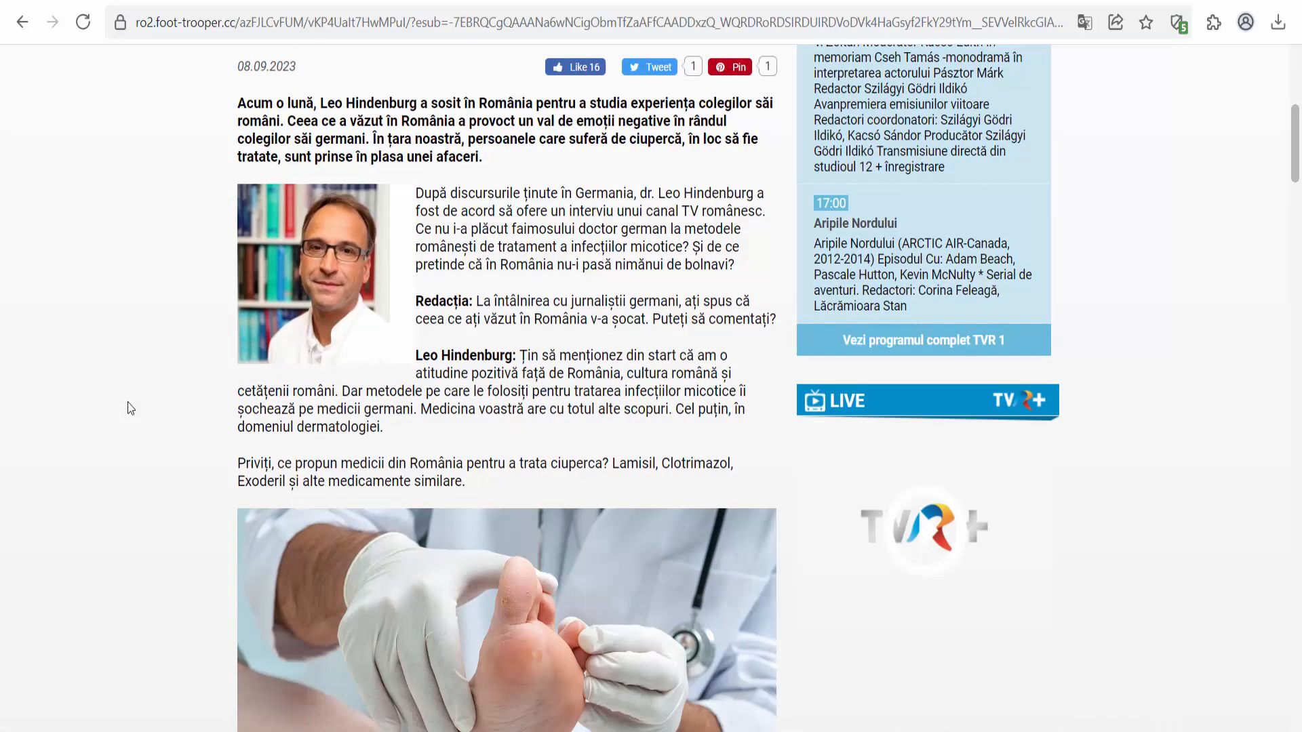
scroll(down, 3)
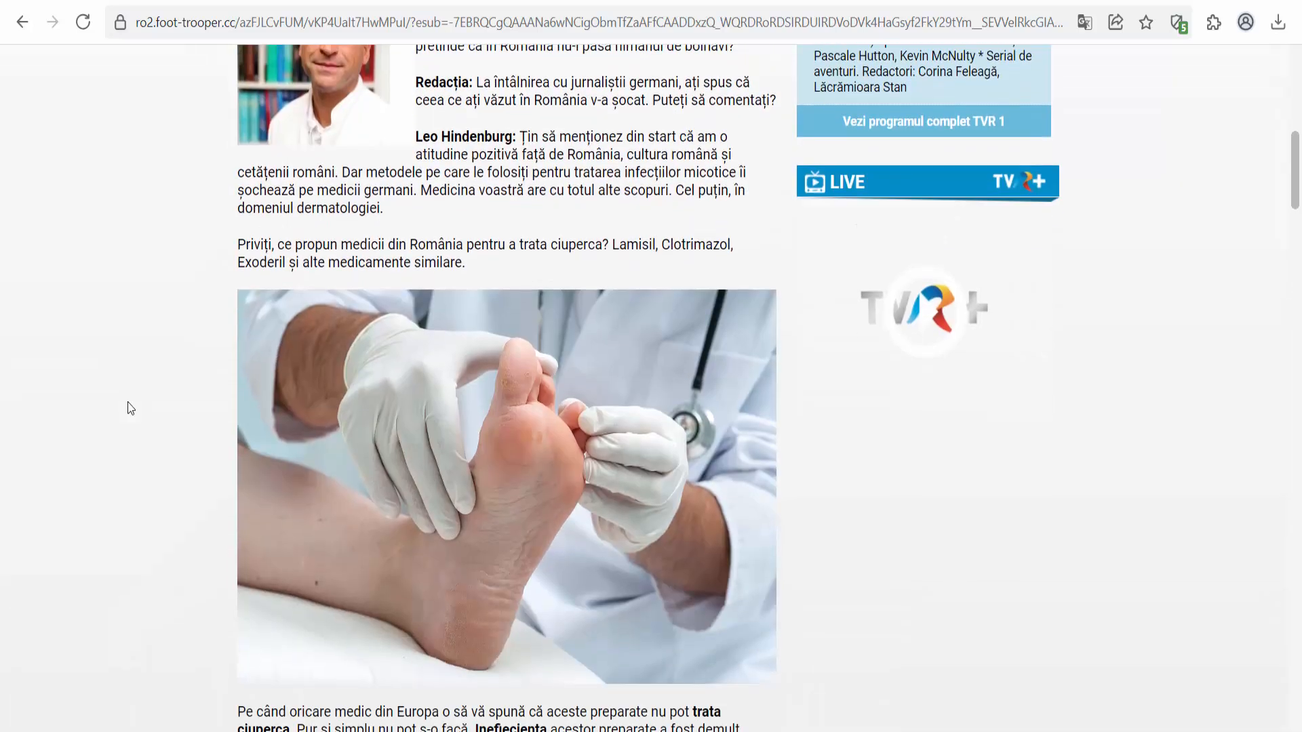
scroll(down, 3)
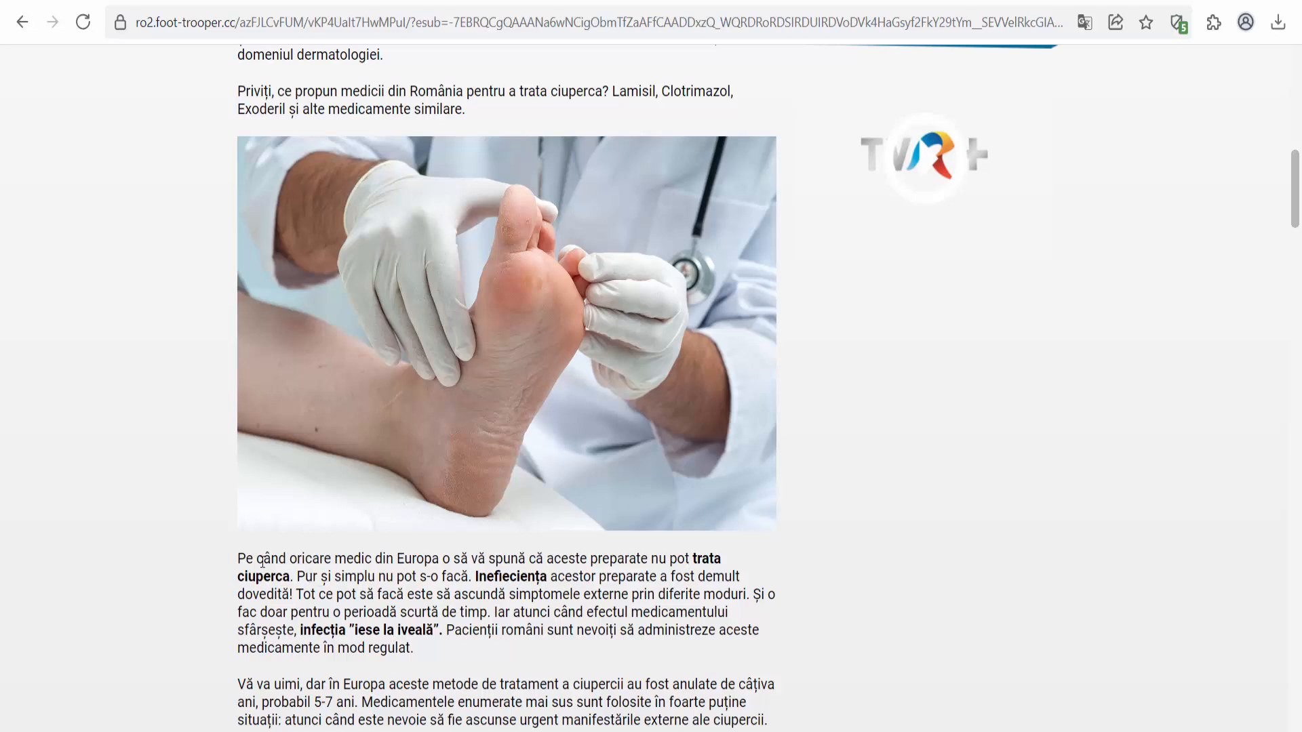
scroll(down, 3)
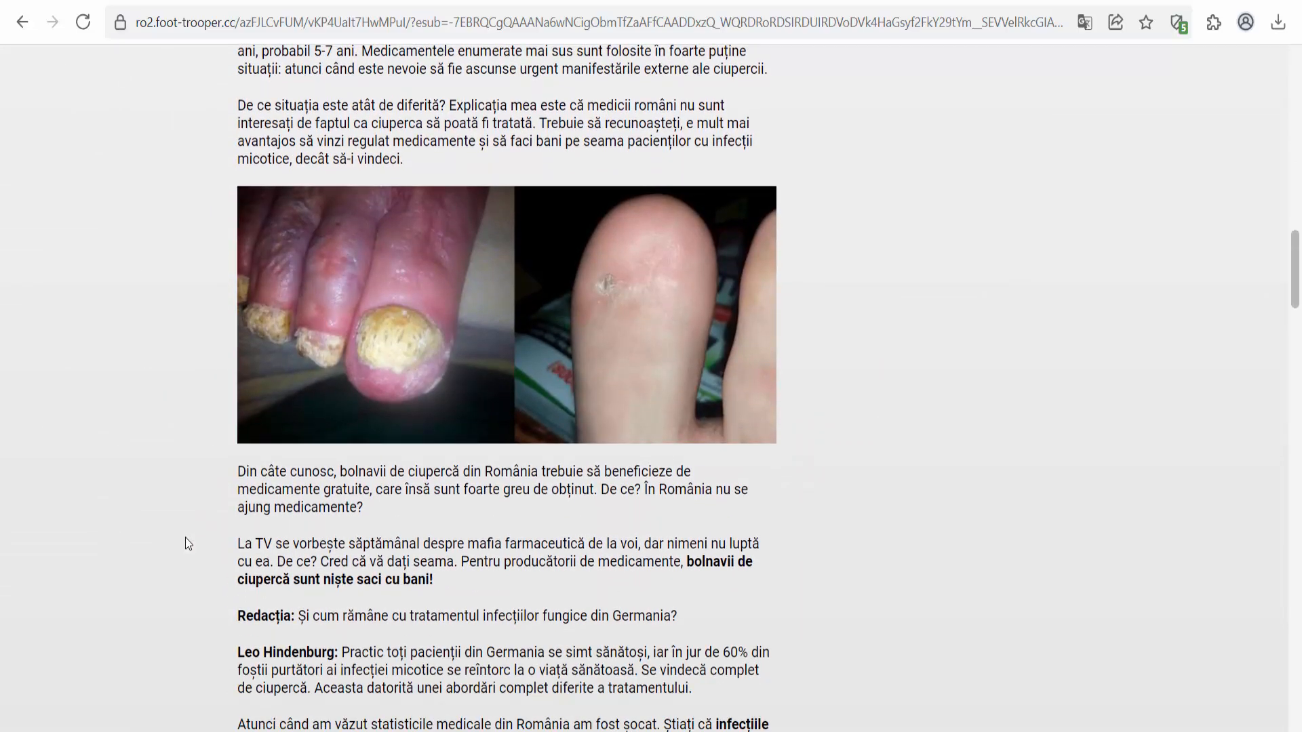
scroll(down, 3)
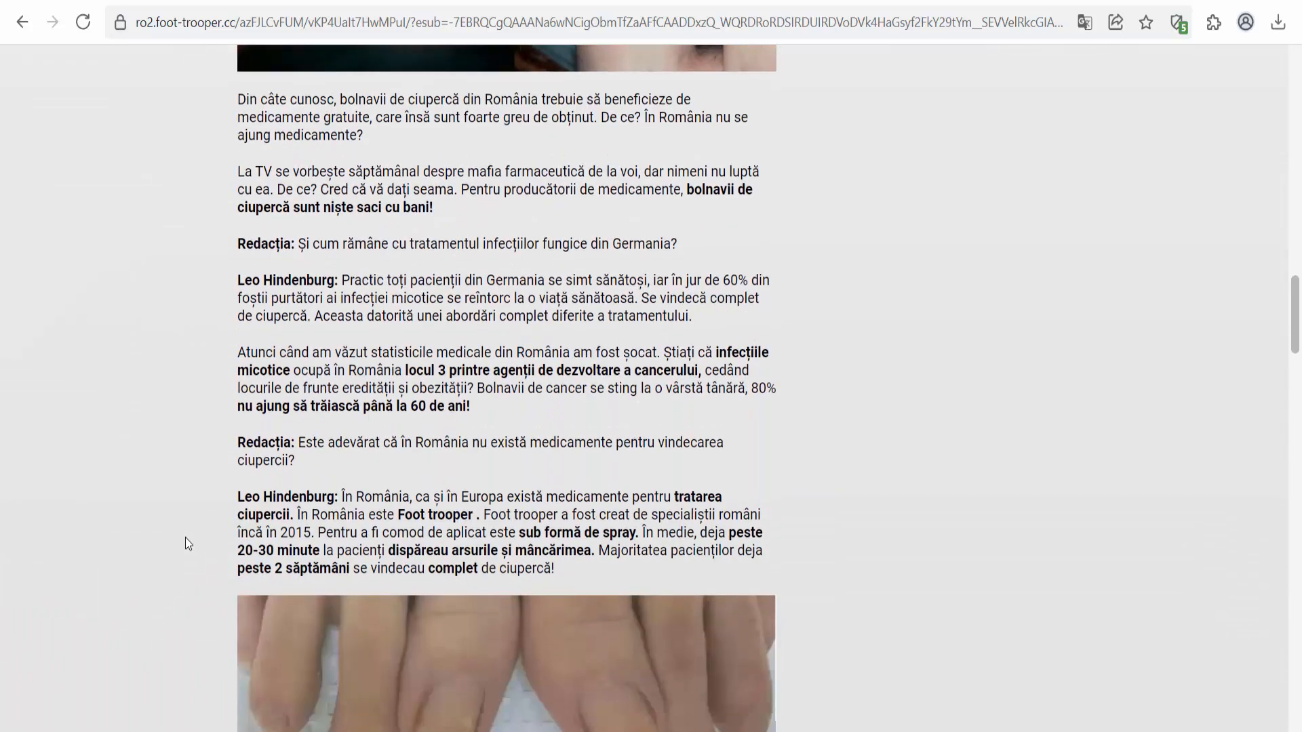
mouse_move(679, 262)
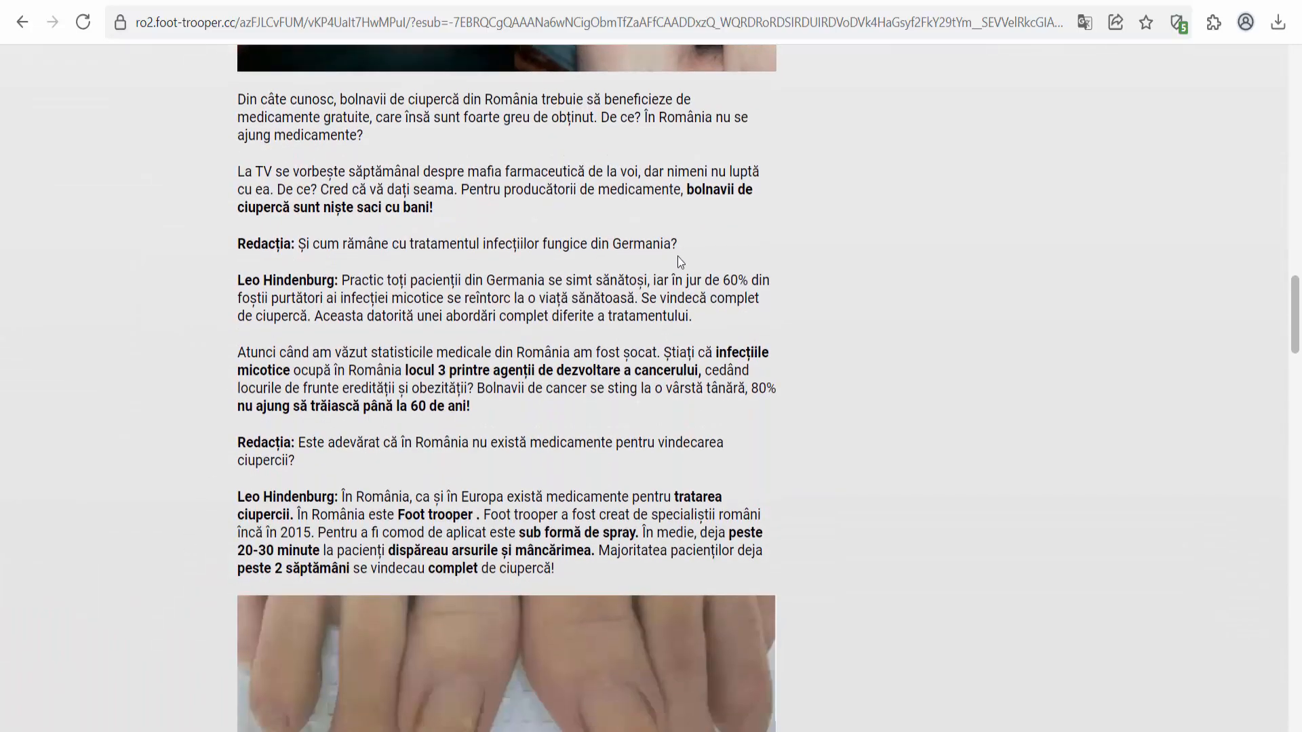
scroll(down, 3)
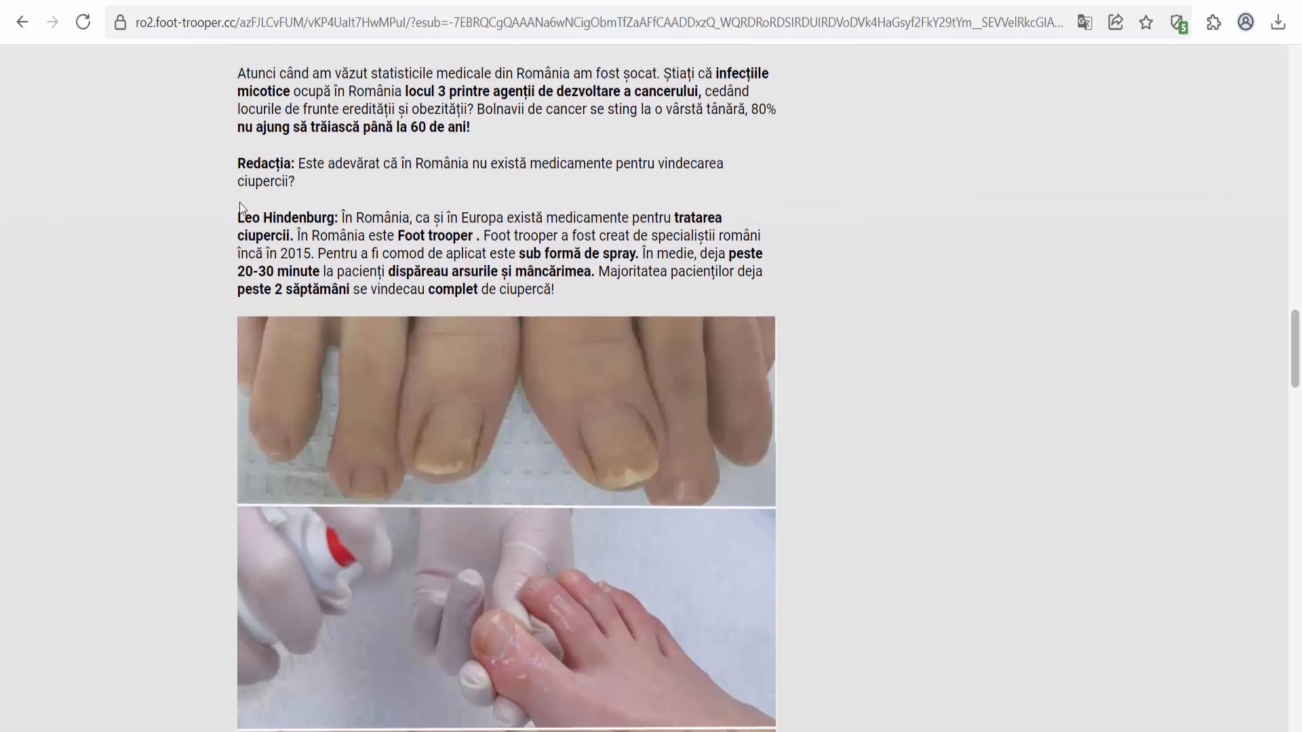
scroll(down, 3)
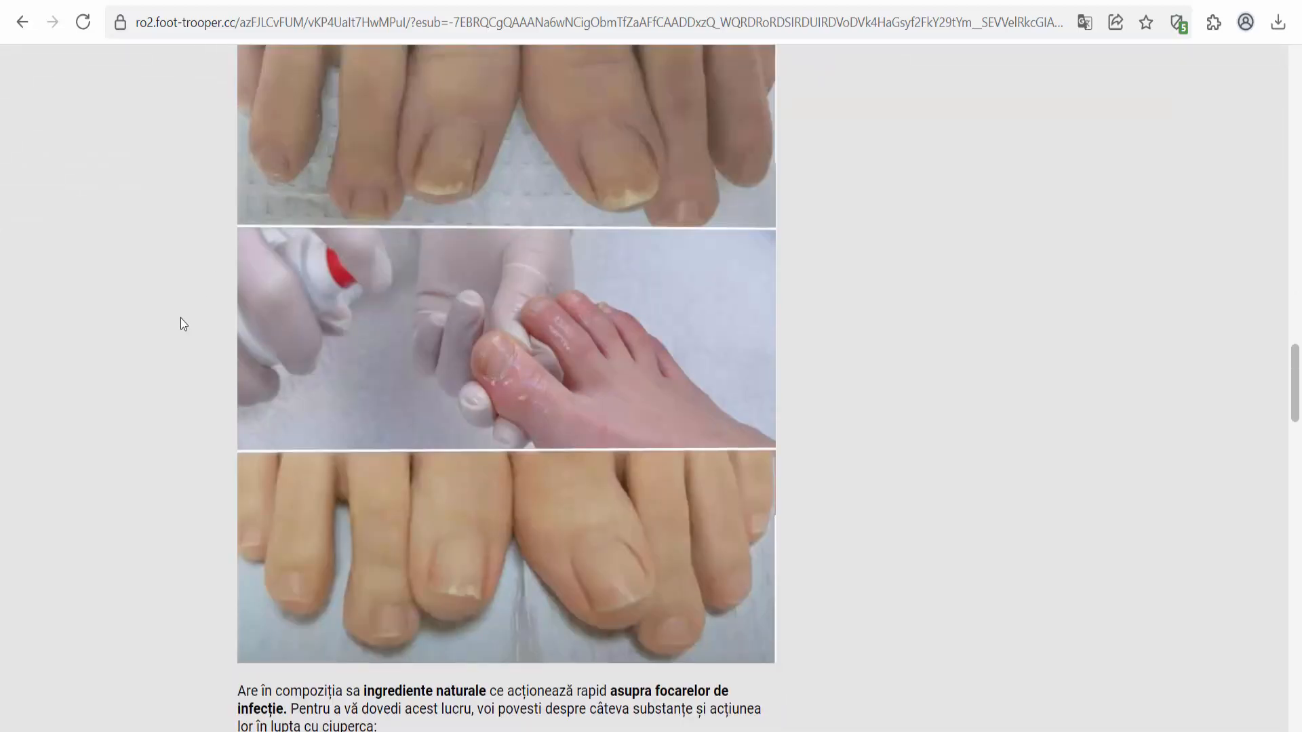
scroll(down, 3)
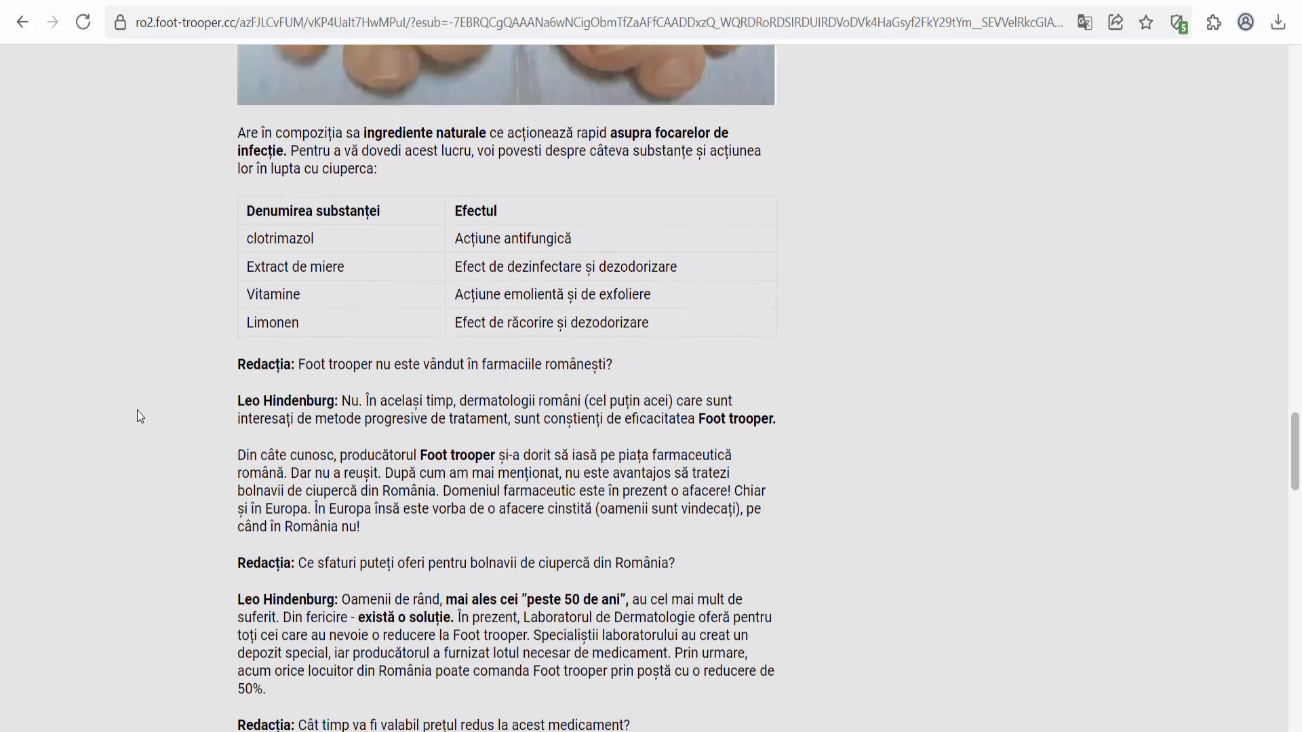
mouse_move(219, 375)
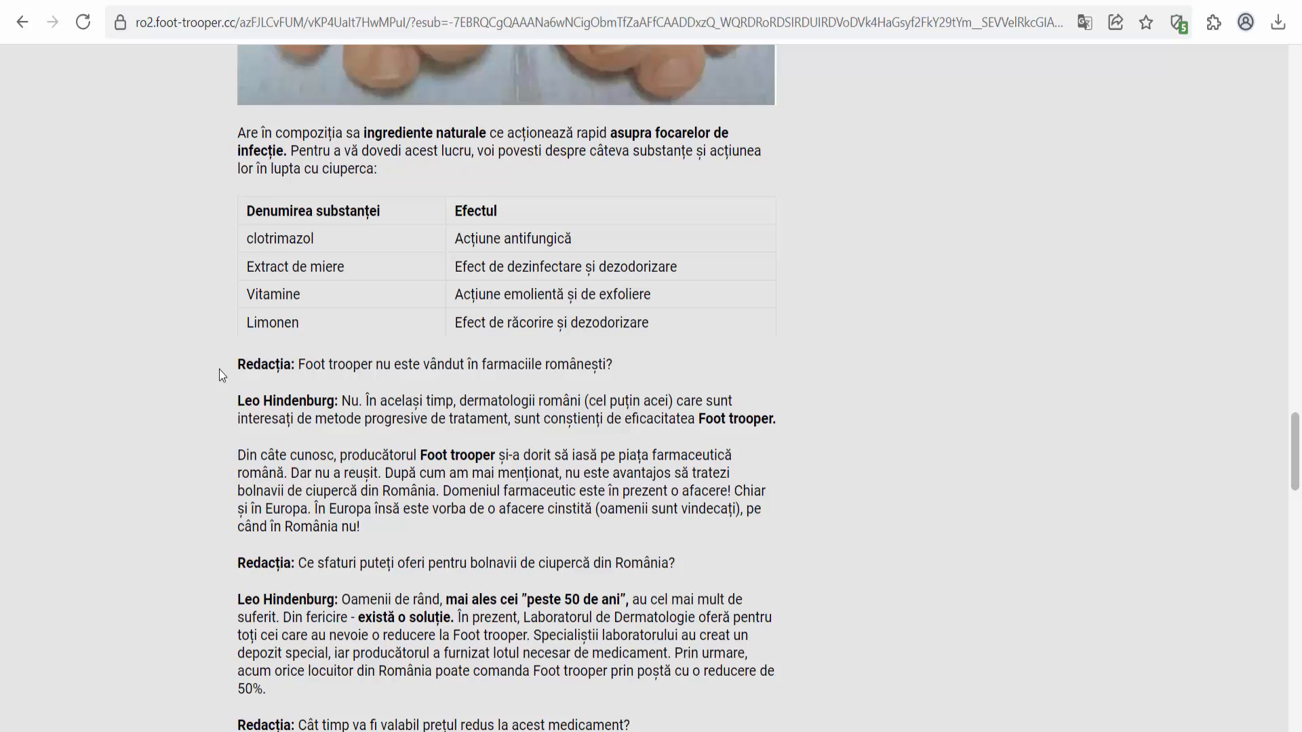
scroll(down, 3)
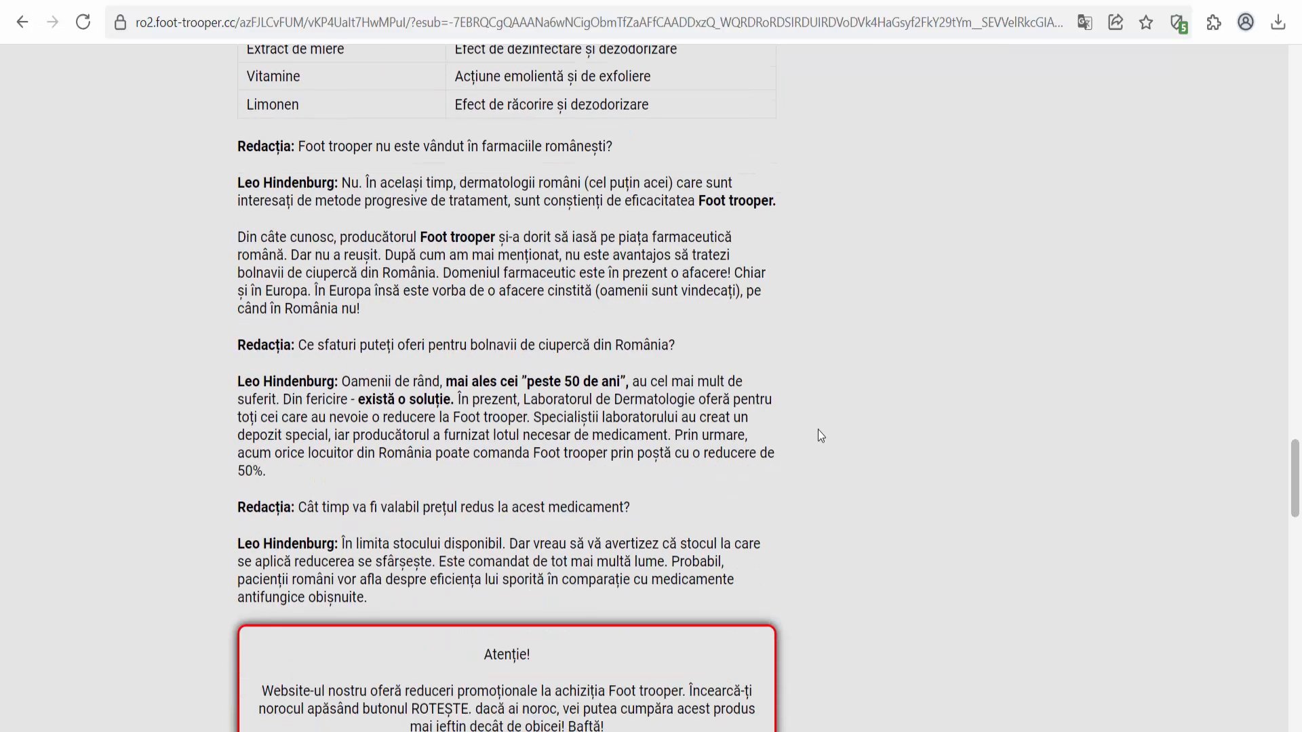
scroll(down, 3)
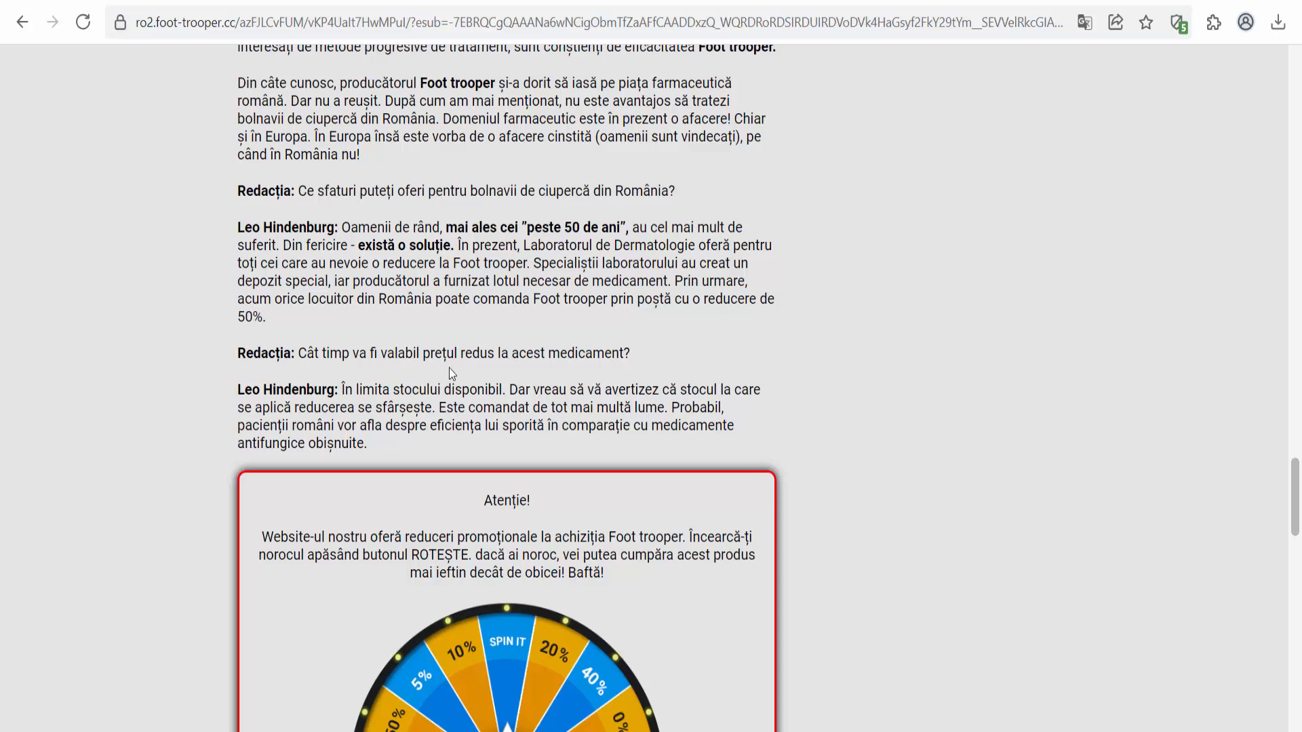
scroll(down, 3)
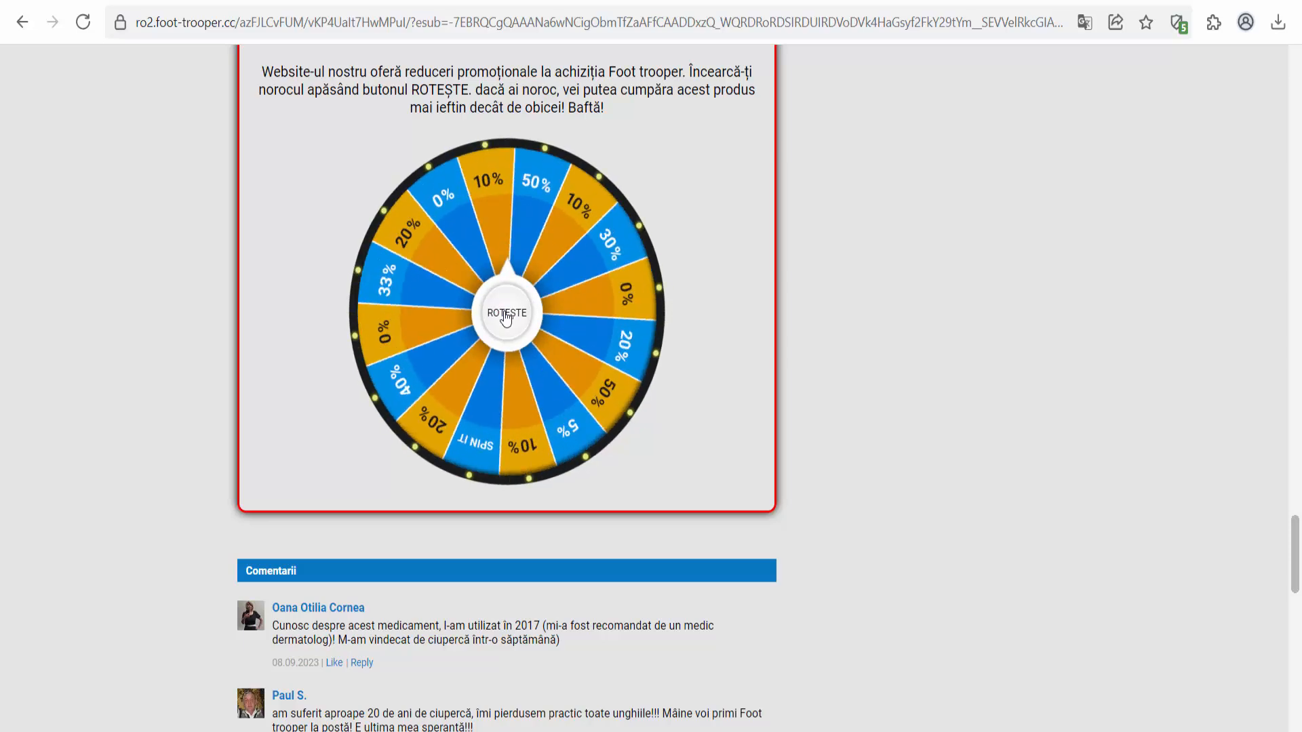
Spin the ROTEȘTE wheel, win 50% off, and dismiss the Felicitări popup to show the order form
click(504, 313)
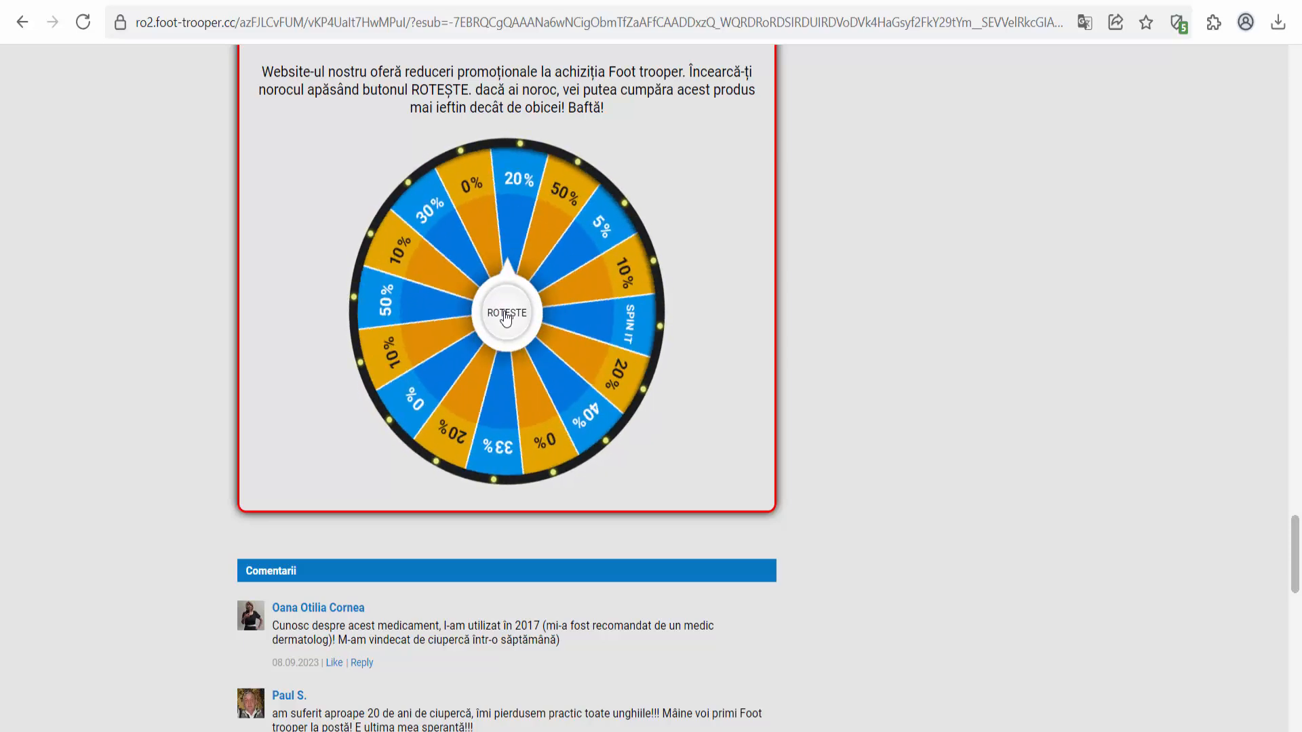
click(504, 313)
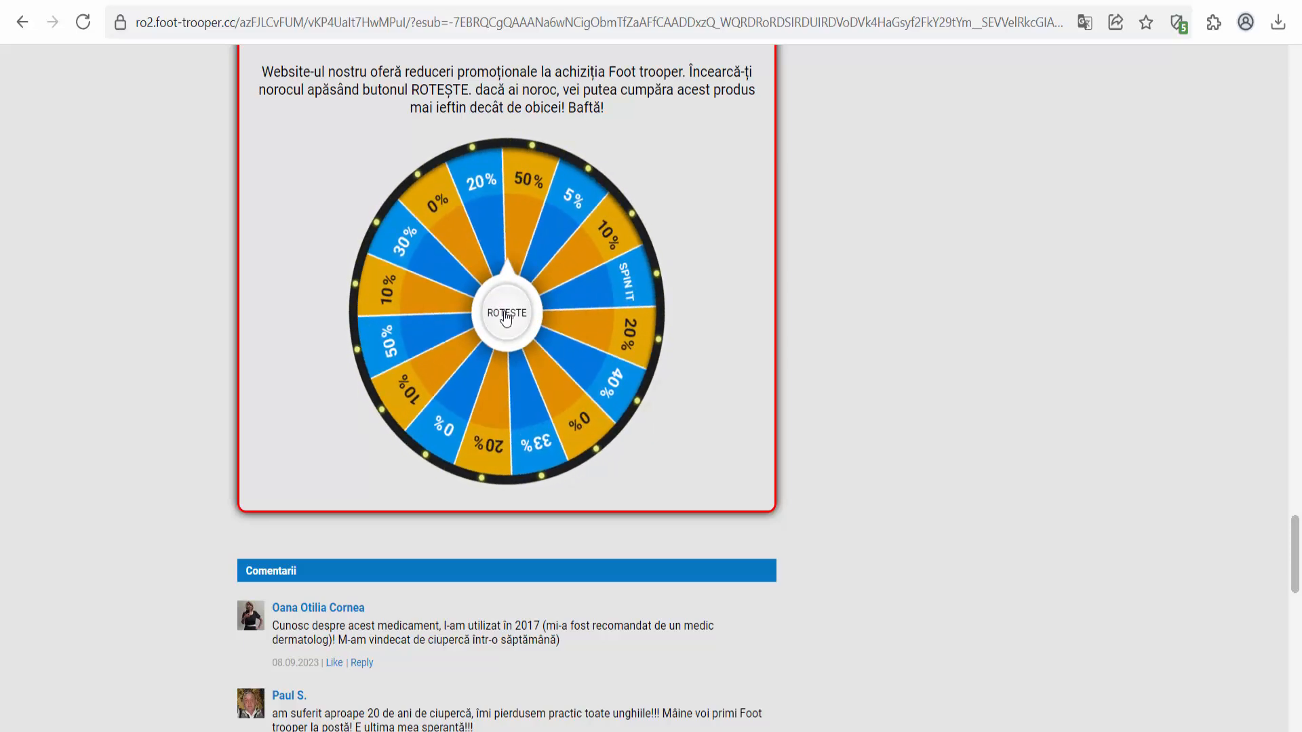
click(504, 312)
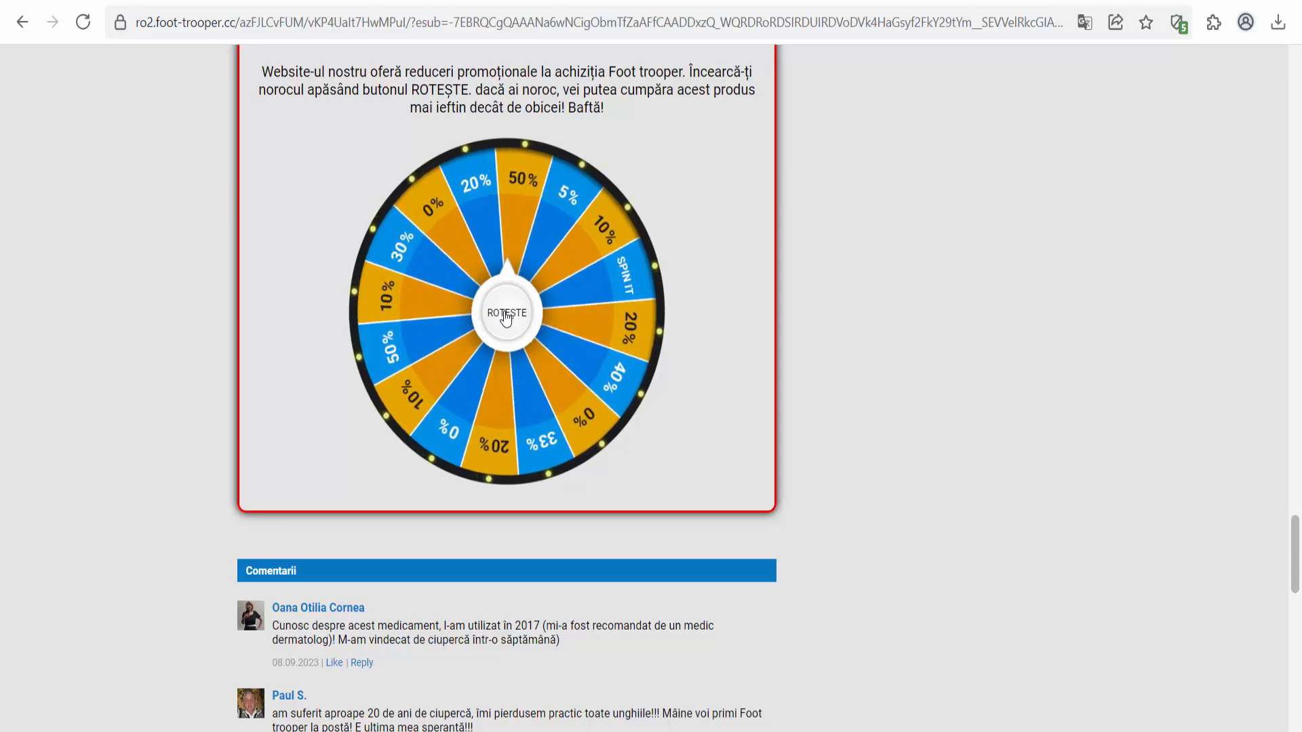
click(505, 314)
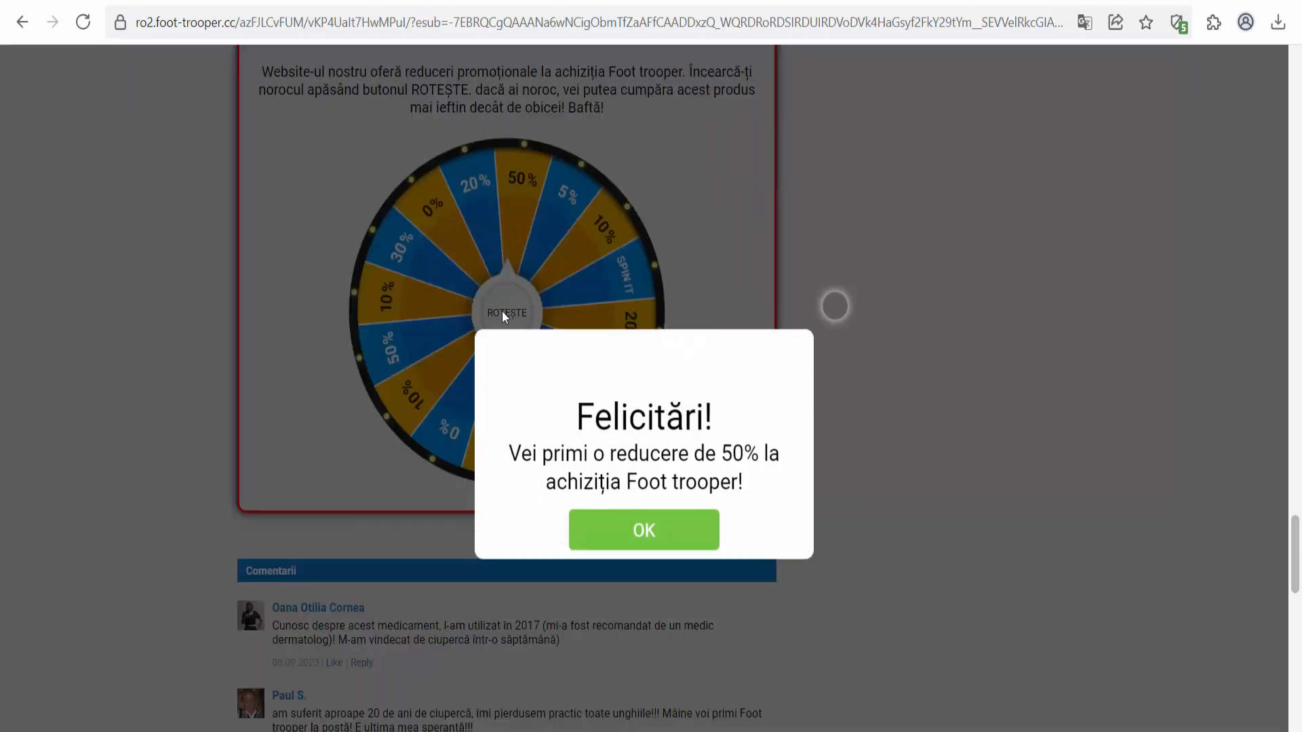
click(643, 530)
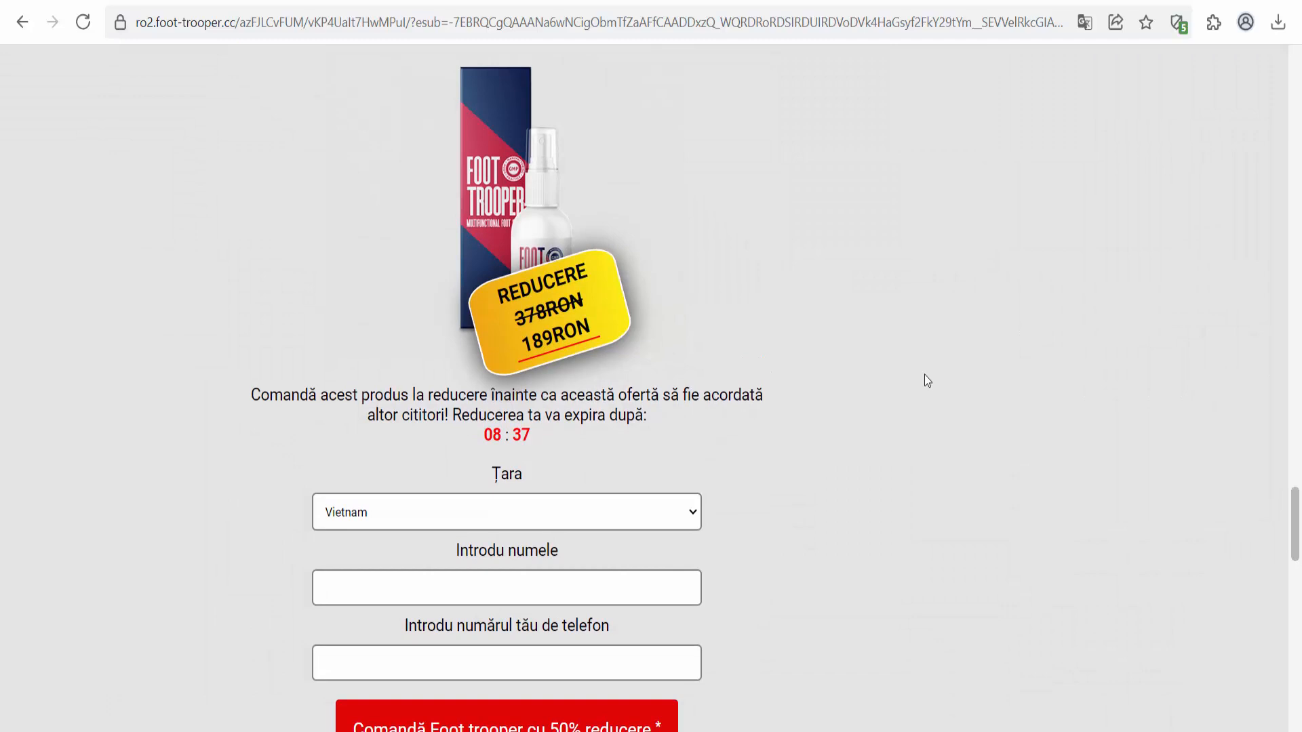
Scroll past the order form and reader comments to the page footer
scroll(down, 3)
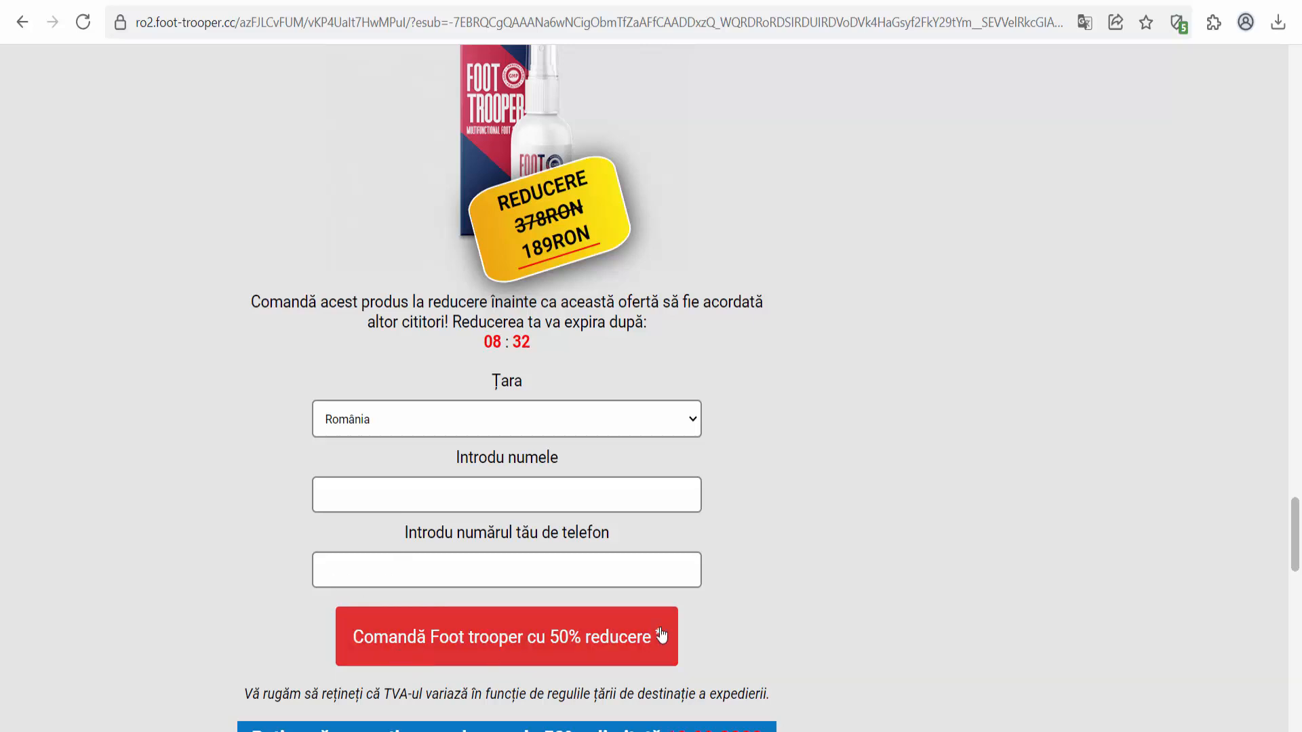
scroll(down, 3)
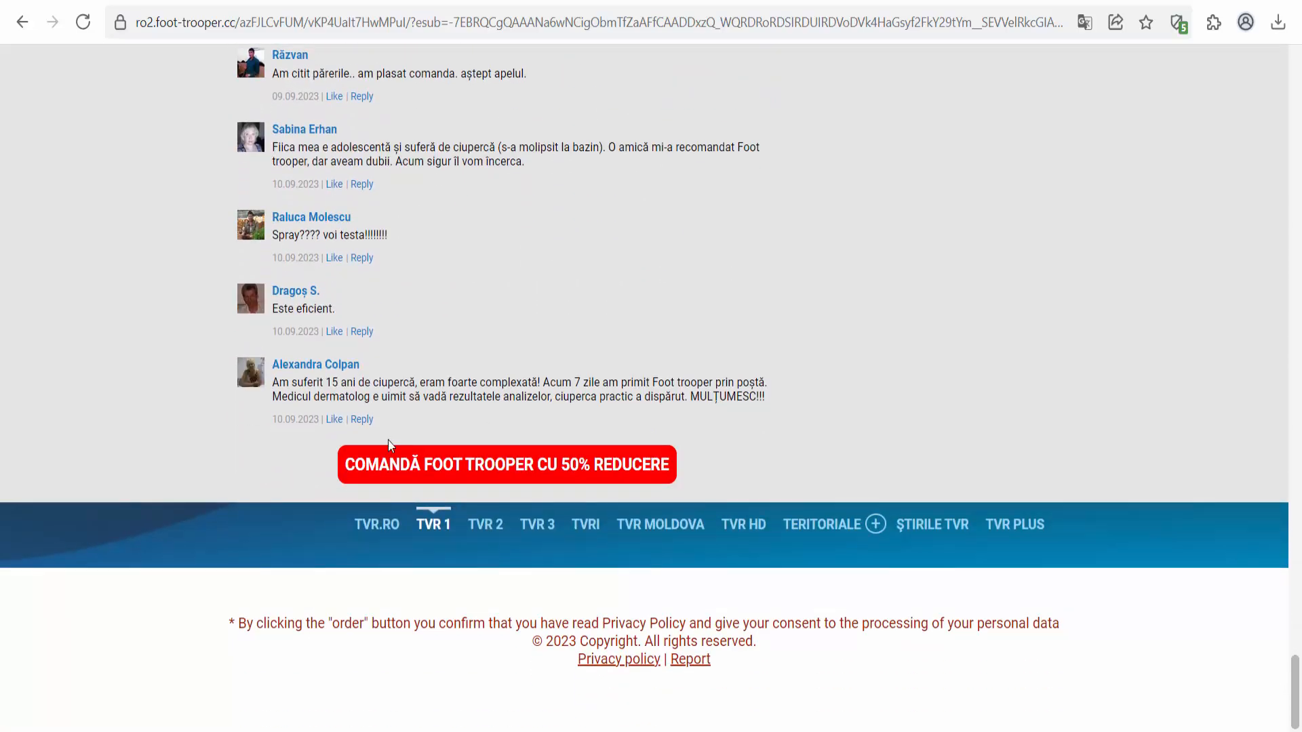
mouse_move(656, 475)
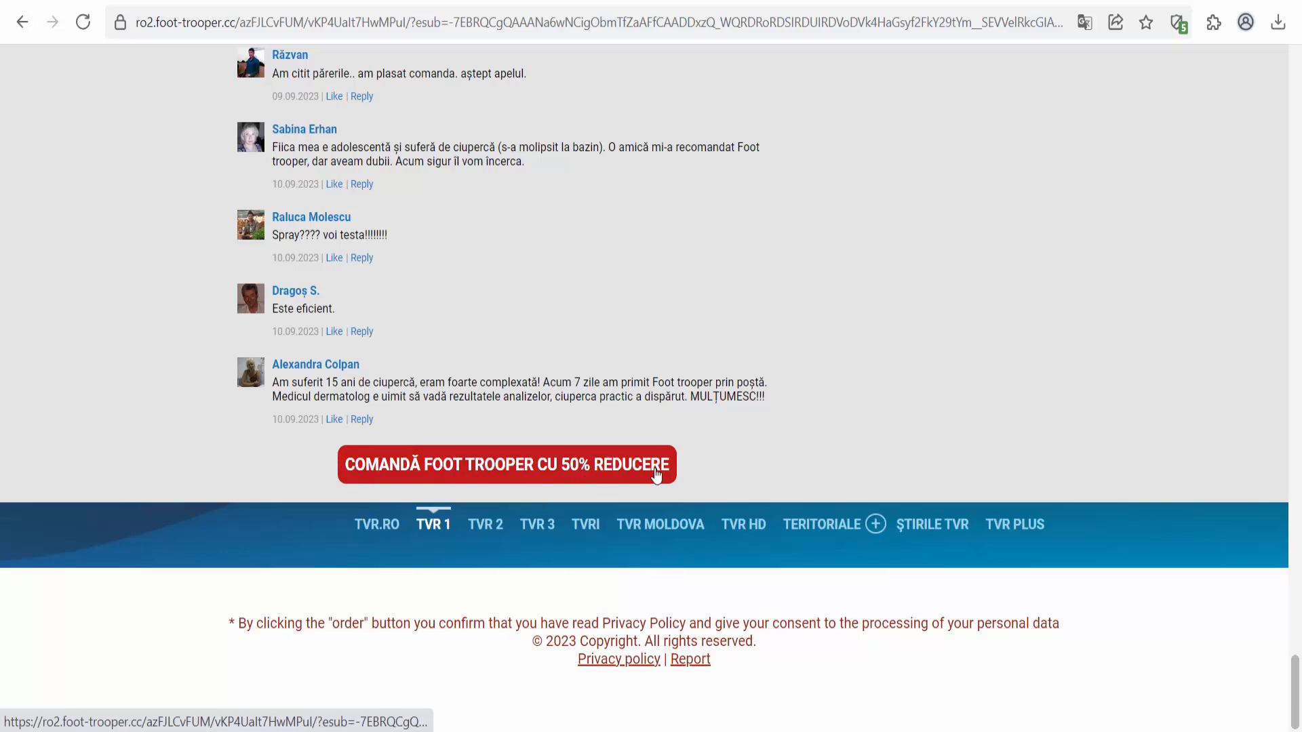